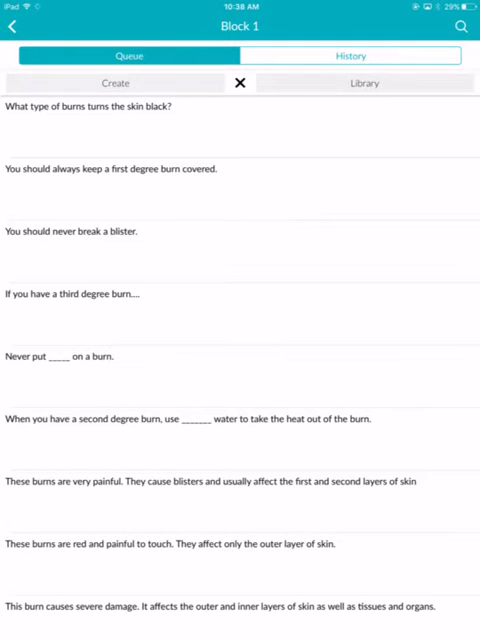
scroll("down", 3)
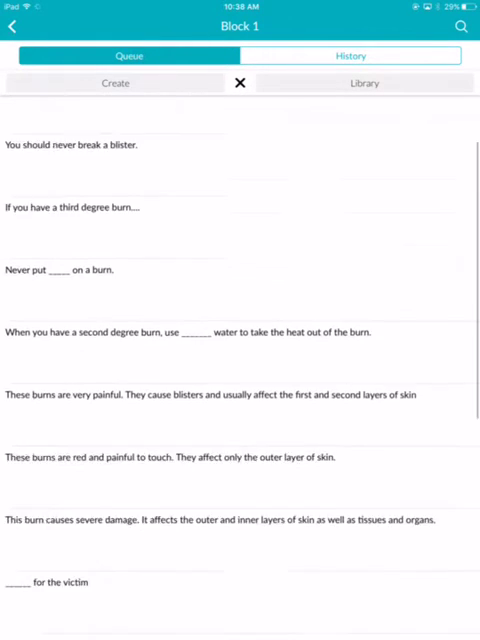
scroll("down", 3)
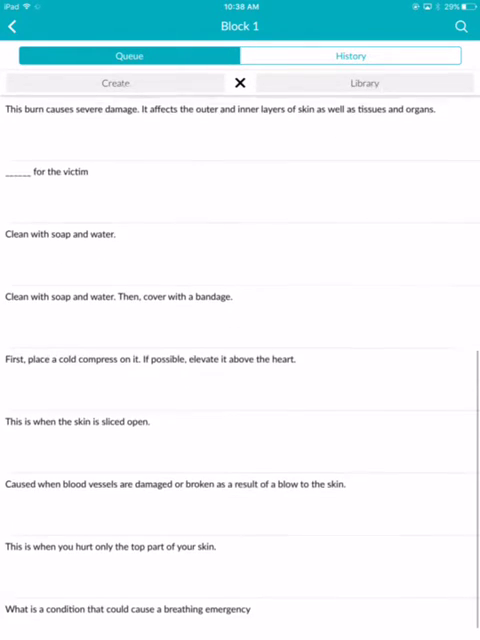
scroll("up", 3)
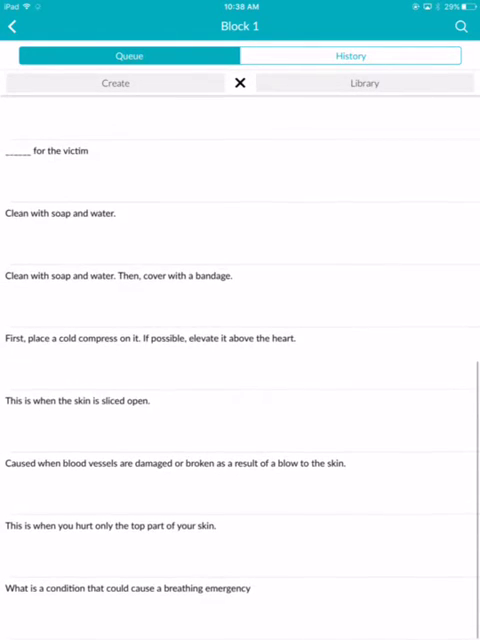